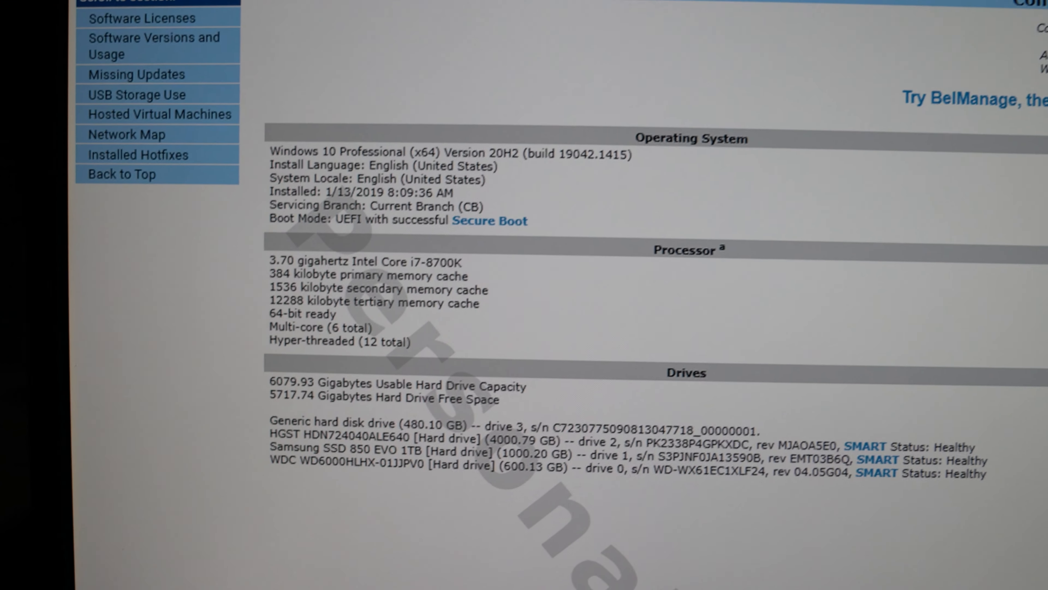
Scroll the Belarc profile past circuit board, memory, drives and printers until Users appears
scroll(down, 3)
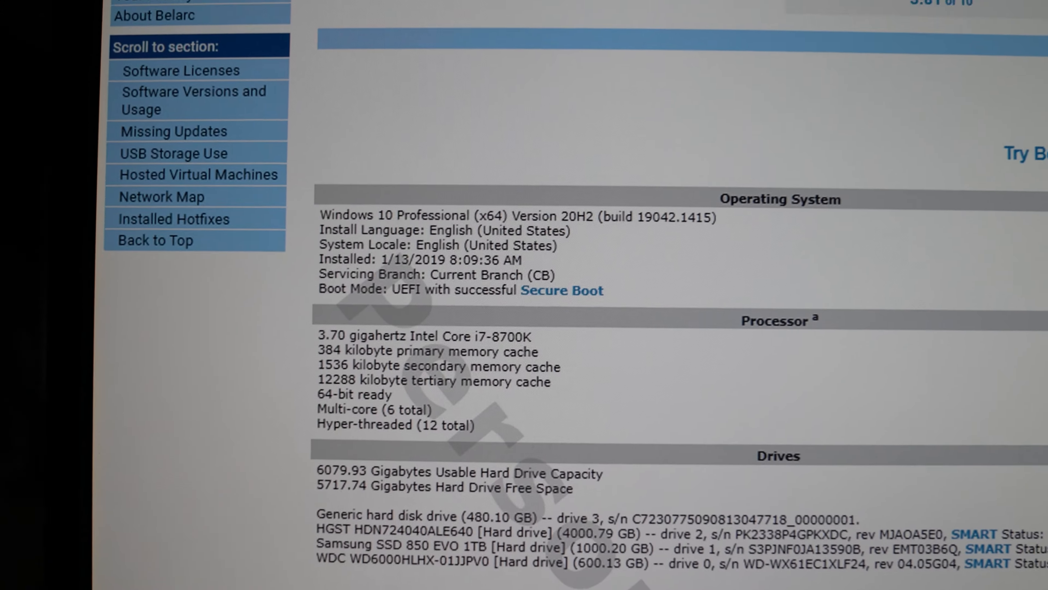
scroll(down, 3)
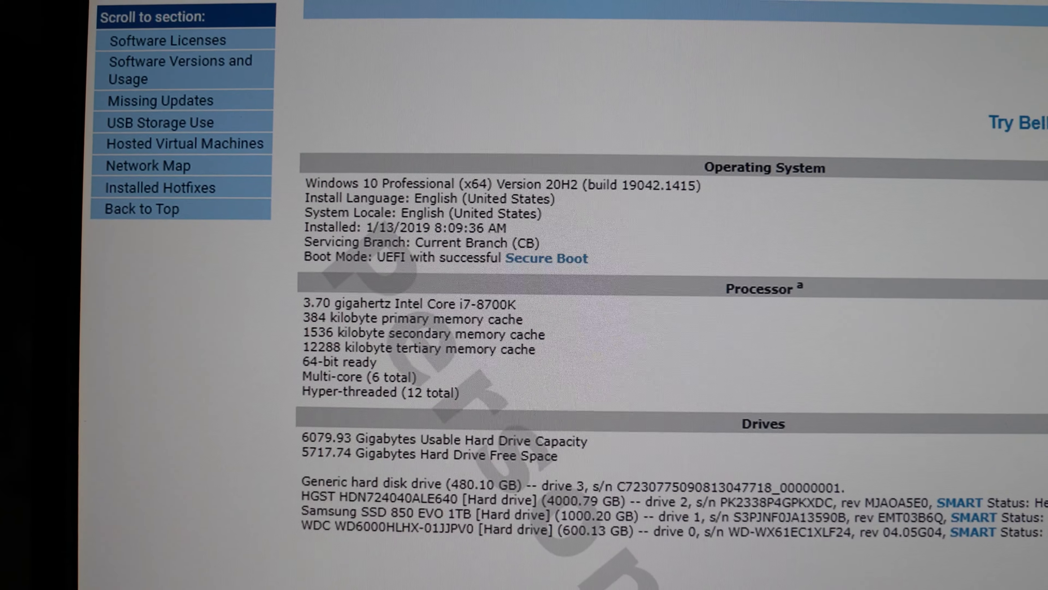
scroll(down, 3)
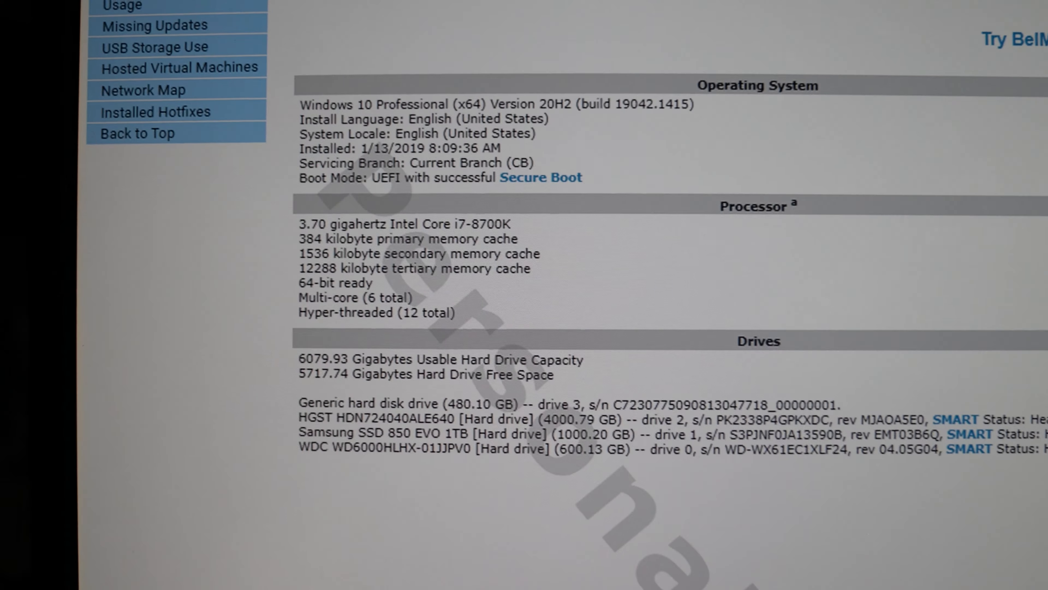
scroll(down, 3)
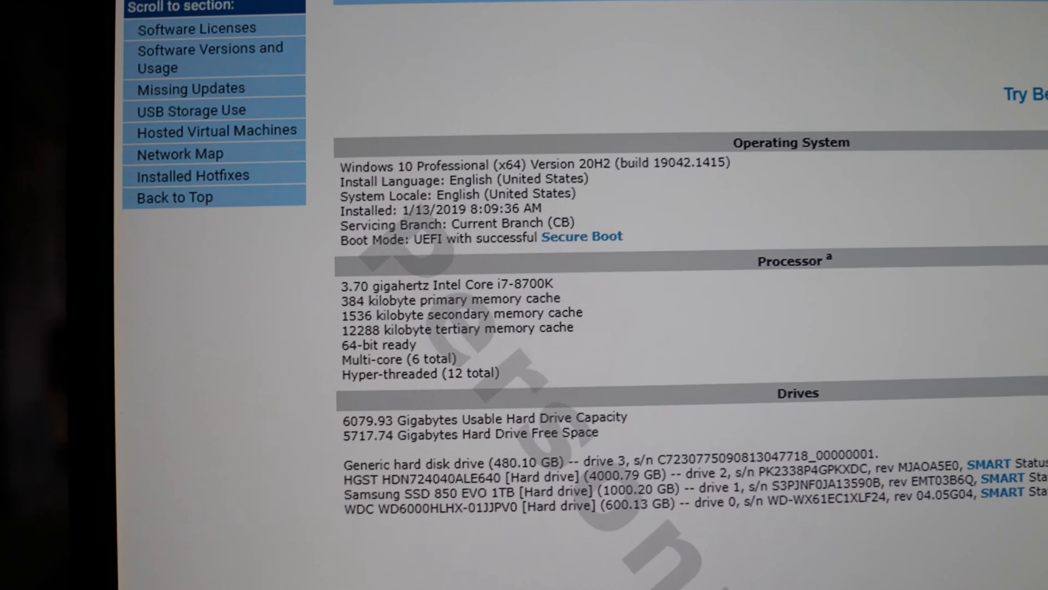
scroll(down, 3)
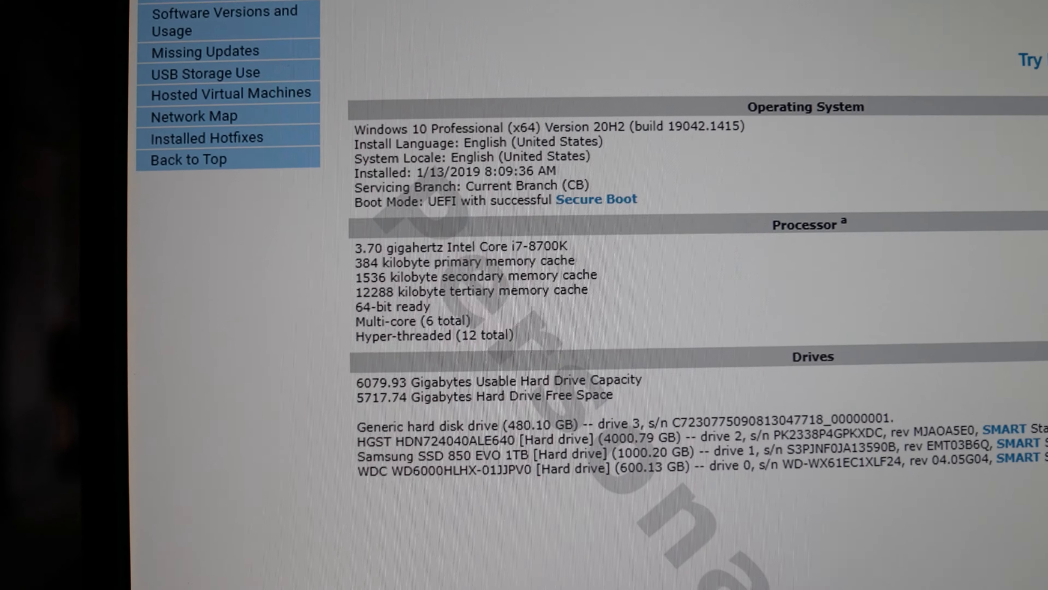
scroll(down, 3)
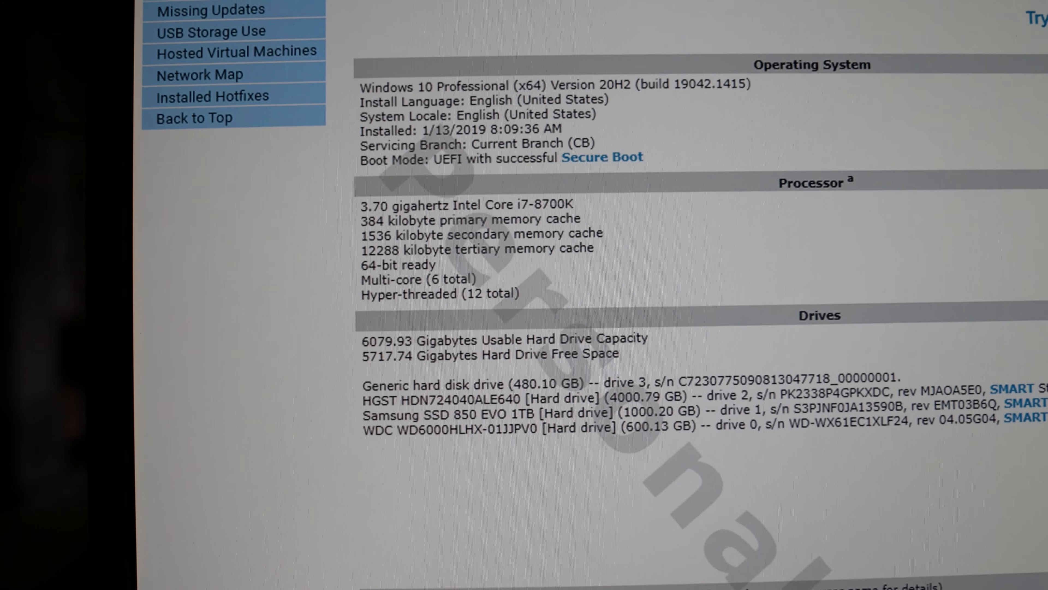
scroll(down, 3)
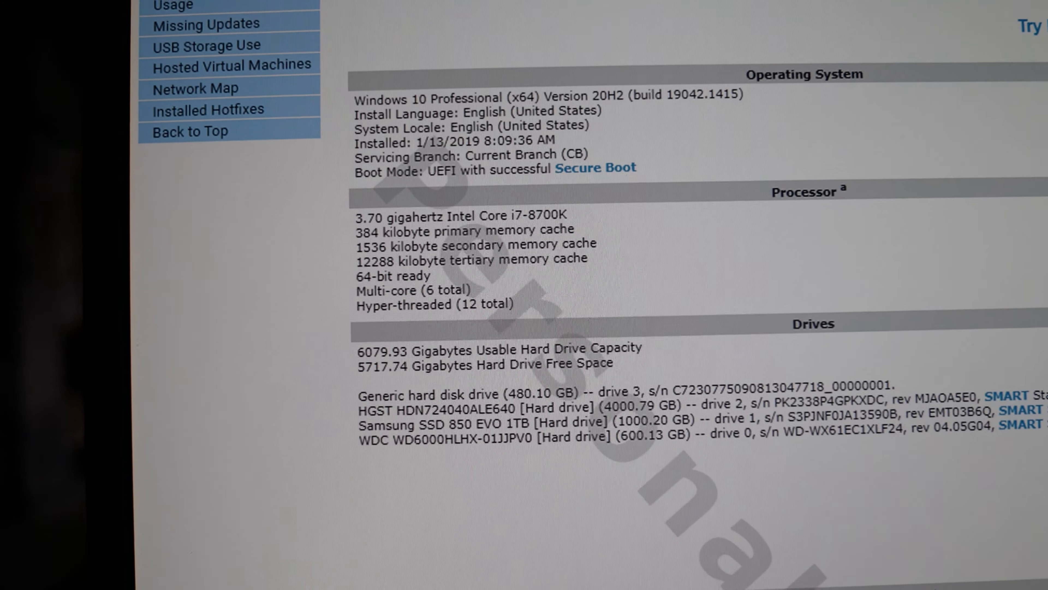
scroll(down, 3)
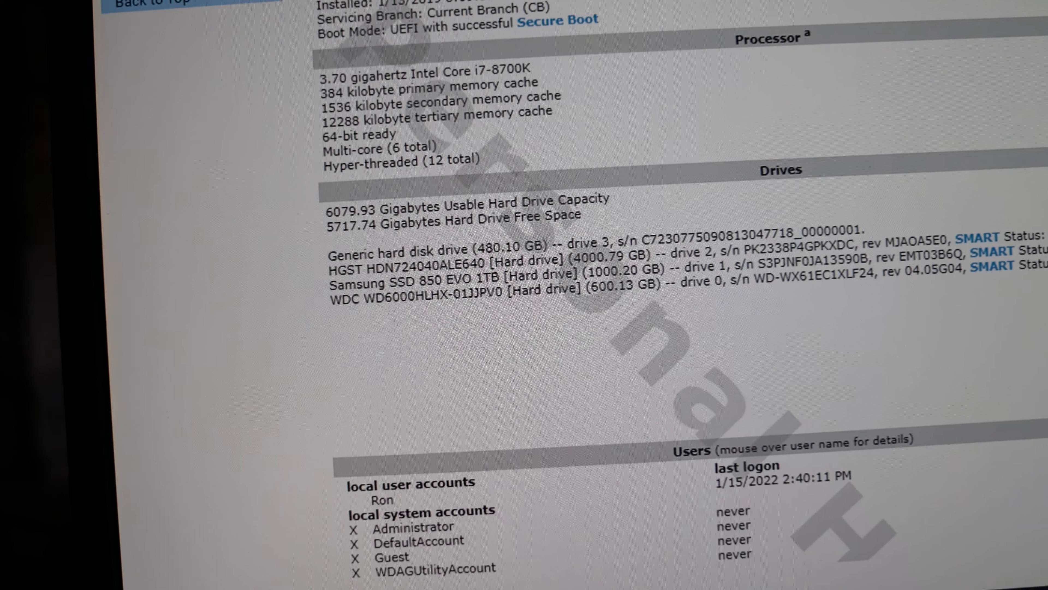
scroll(down, 3)
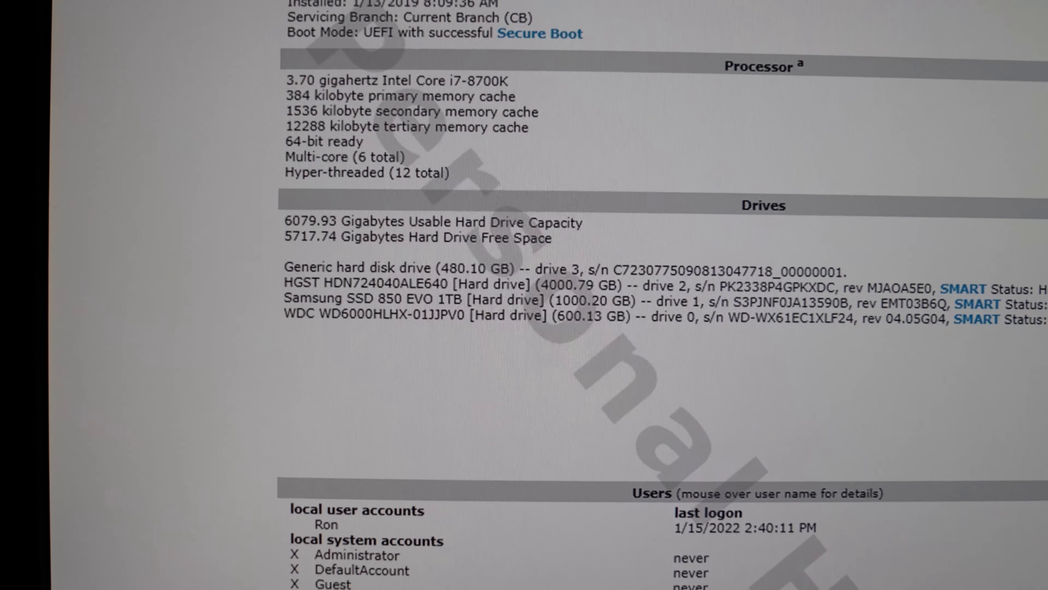
scroll(down, 3)
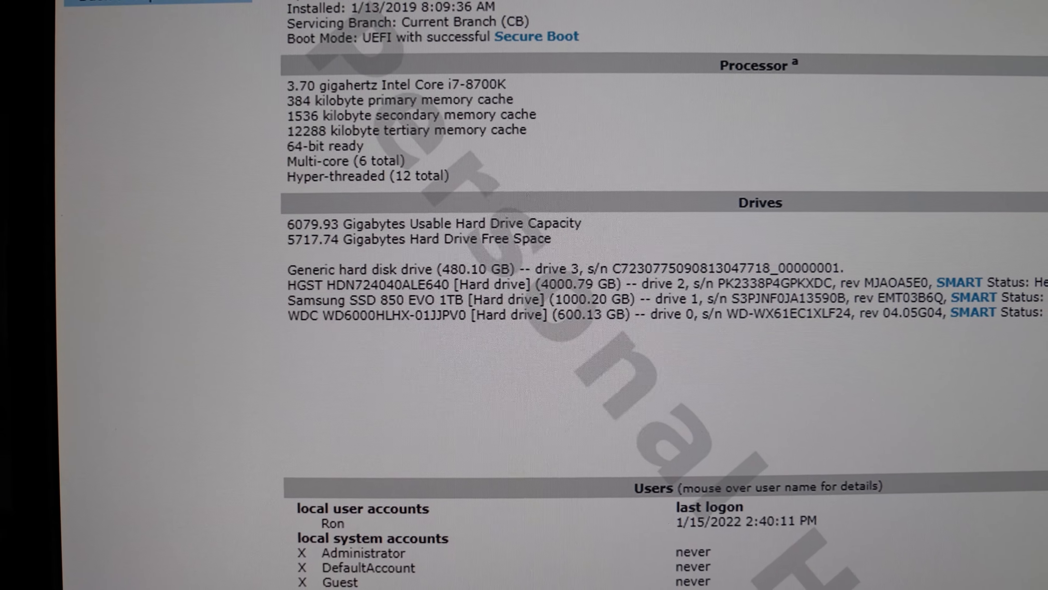
scroll(down, 3)
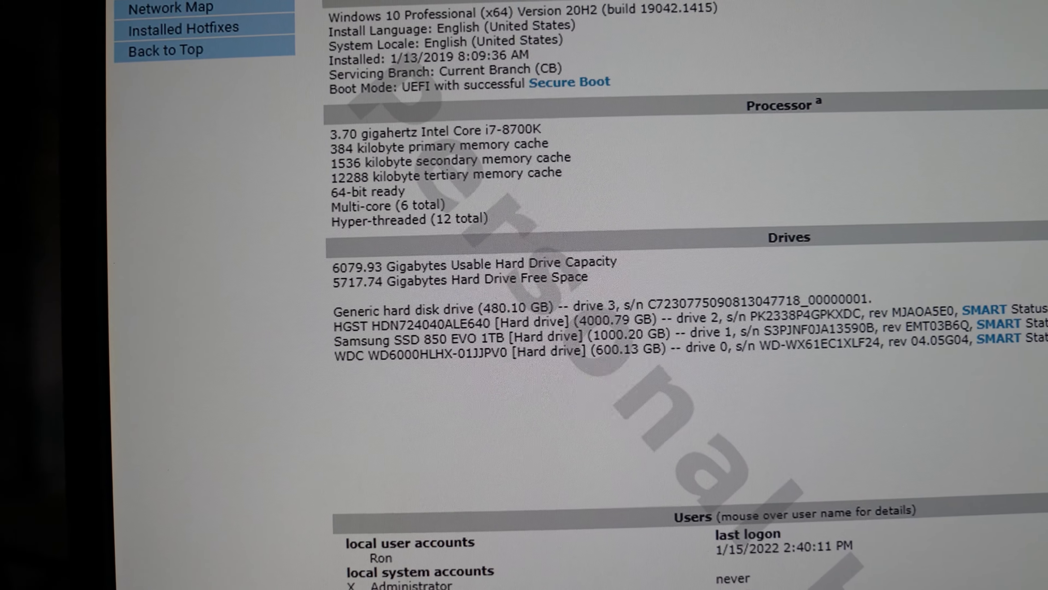
scroll(down, 3)
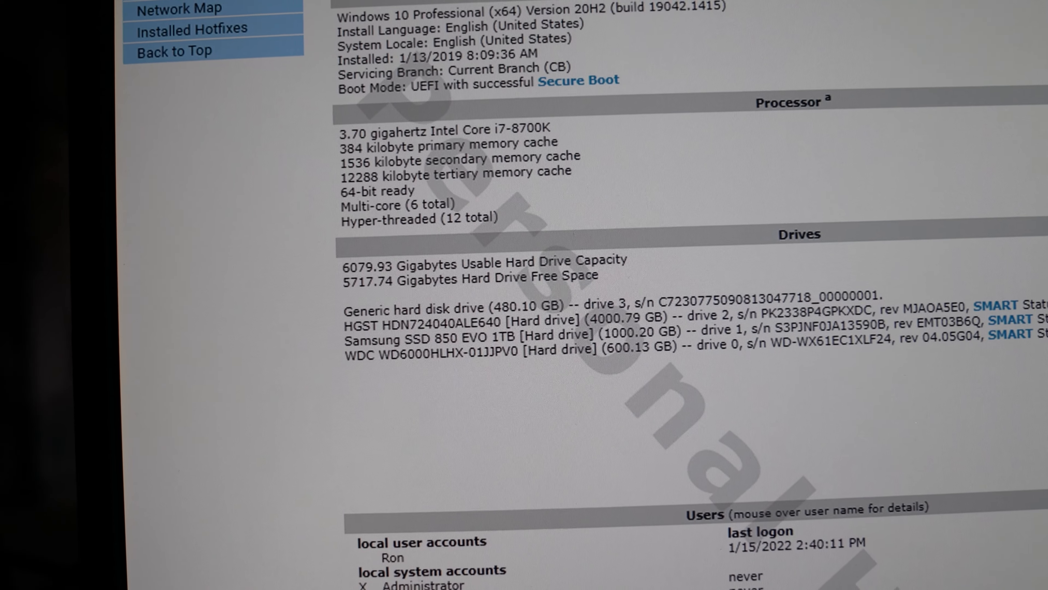
scroll(down, 3)
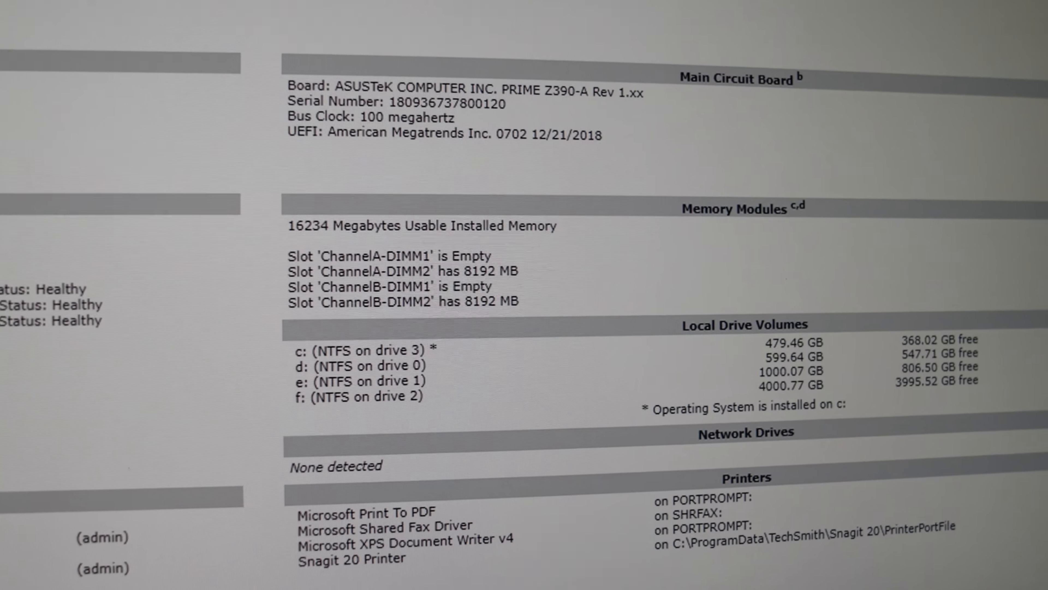
scroll(down, 3)
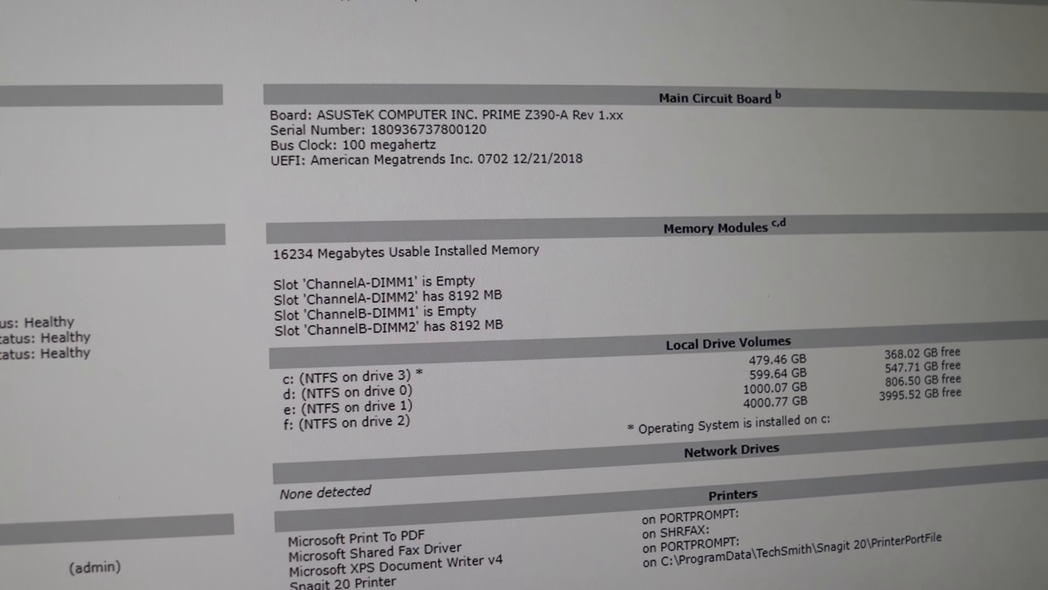
scroll(down, 3)
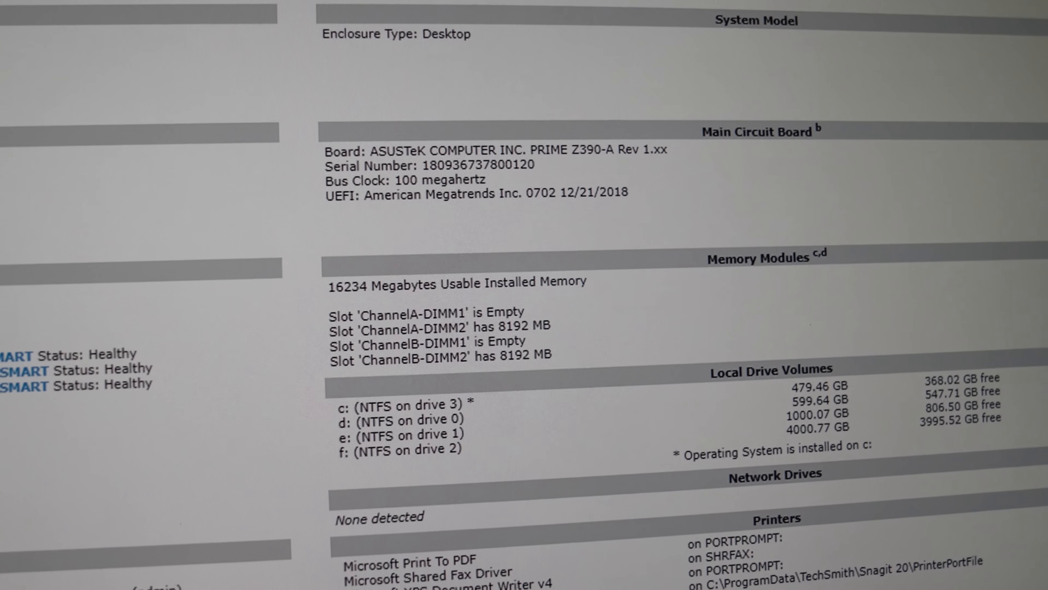
scroll(down, 3)
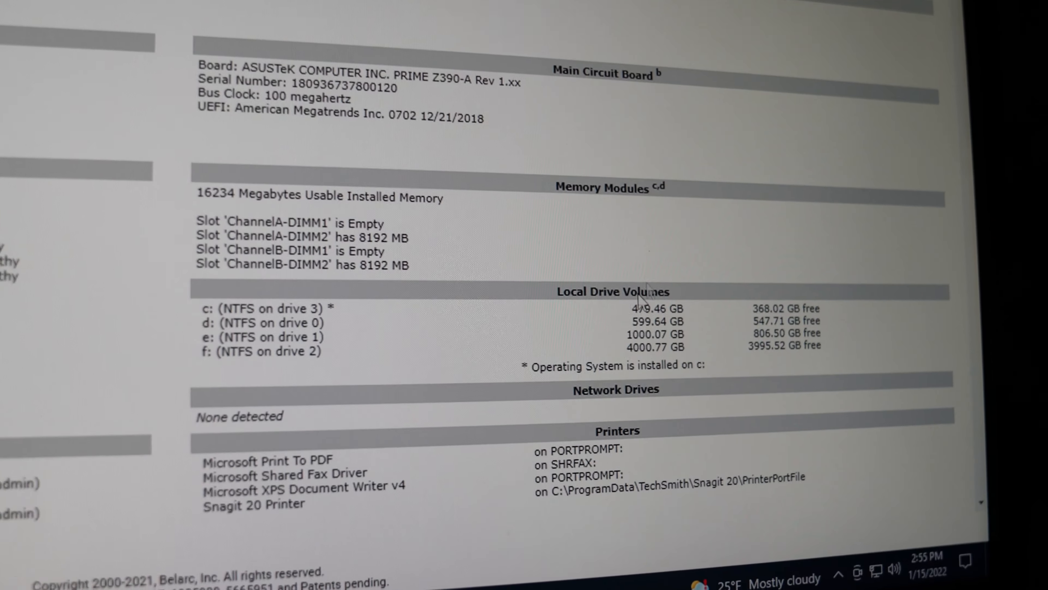
scroll(down, 3)
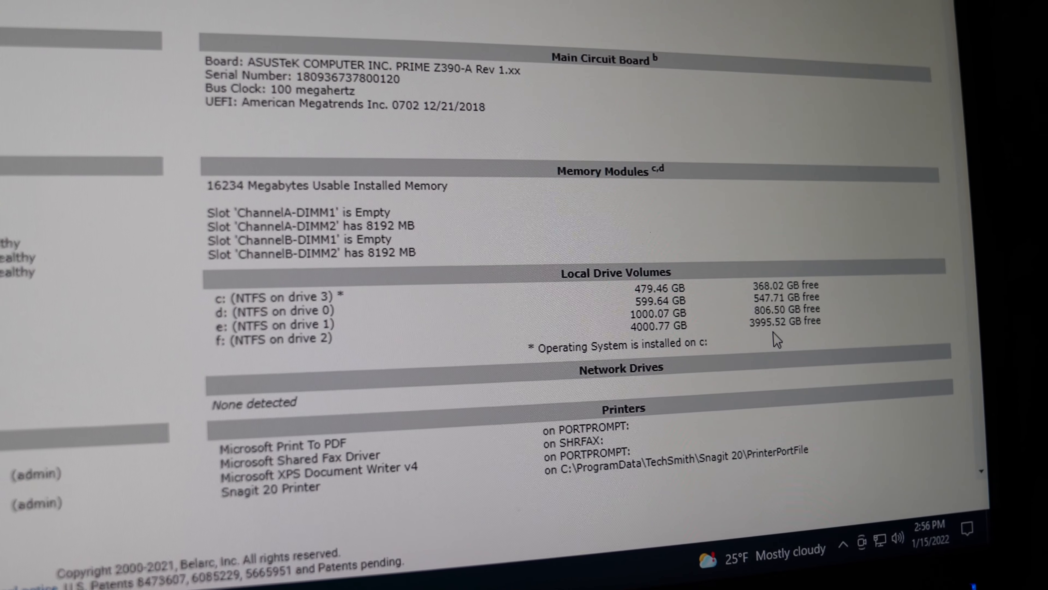
scroll(down, 3)
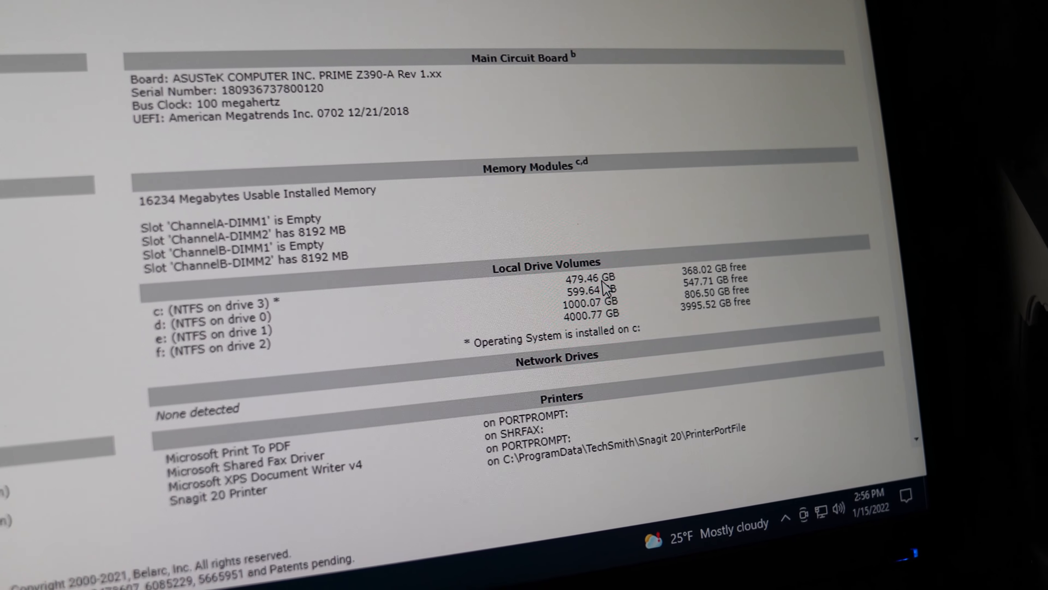
scroll(down, 3)
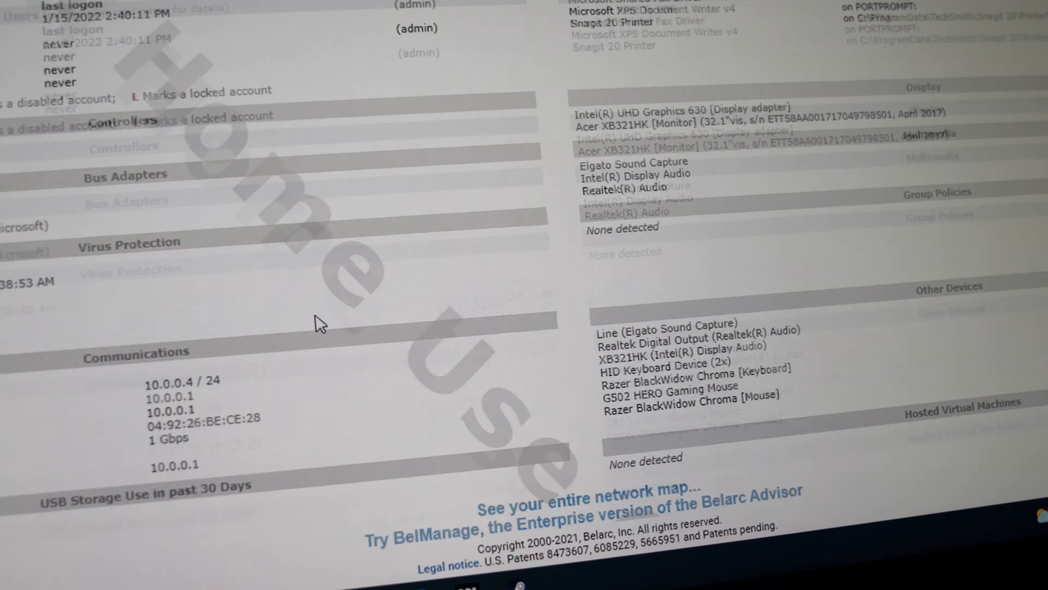
scroll(down, 3)
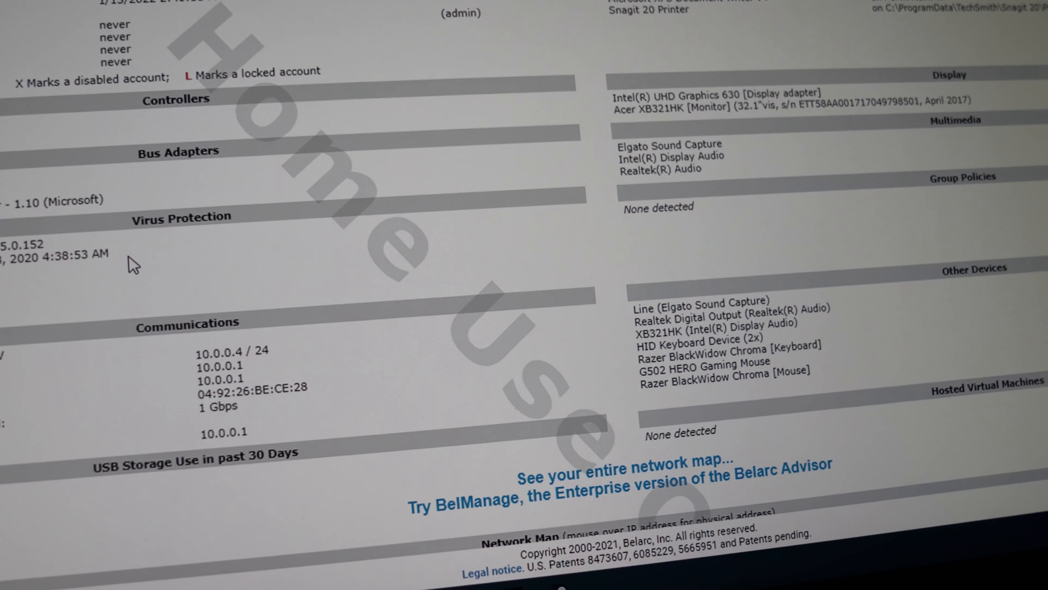
scroll(down, 3)
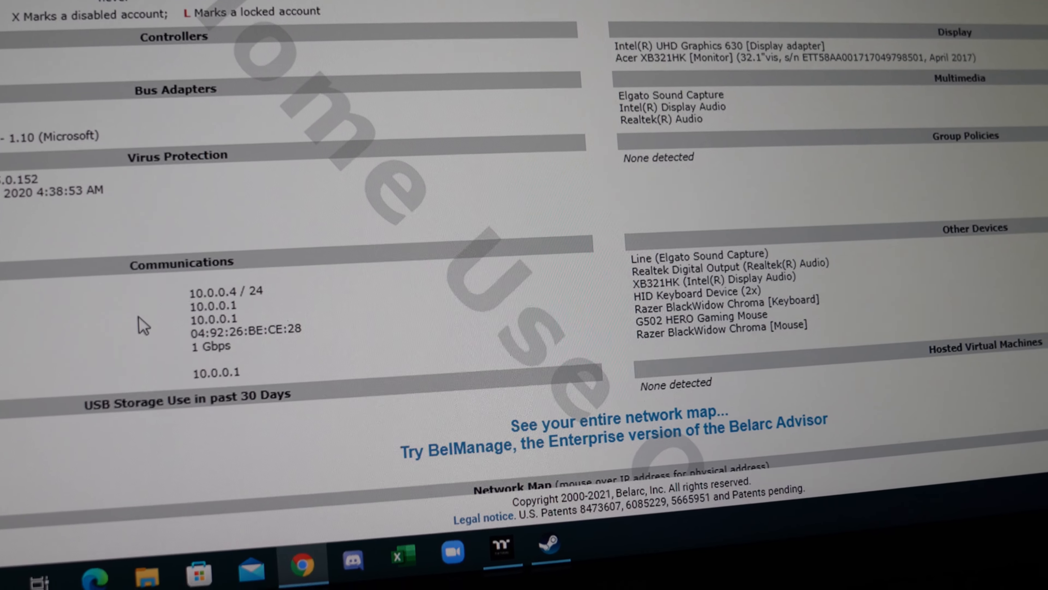
scroll(down, 3)
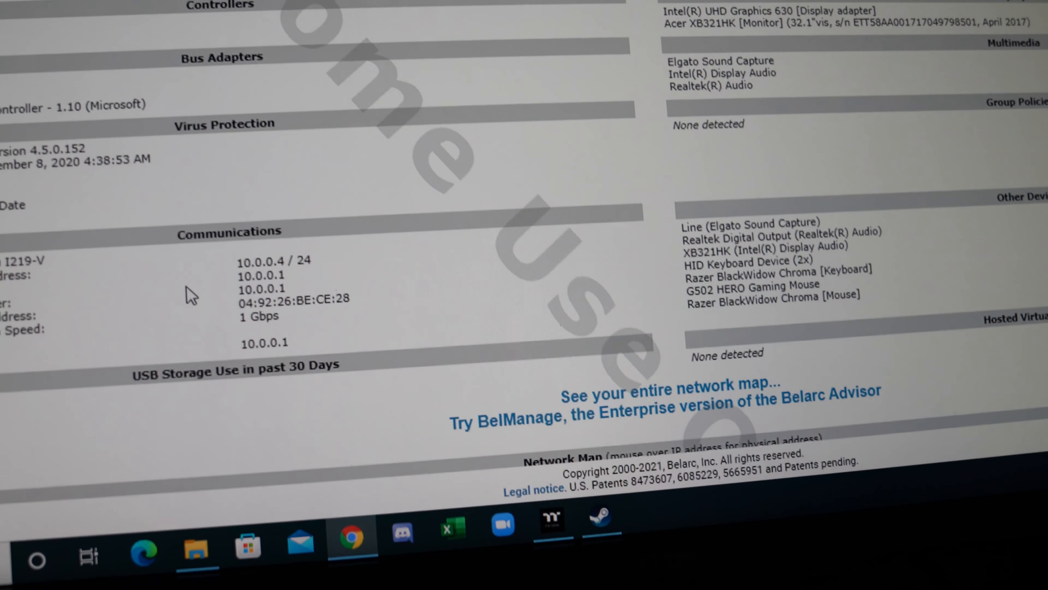
scroll(down, 3)
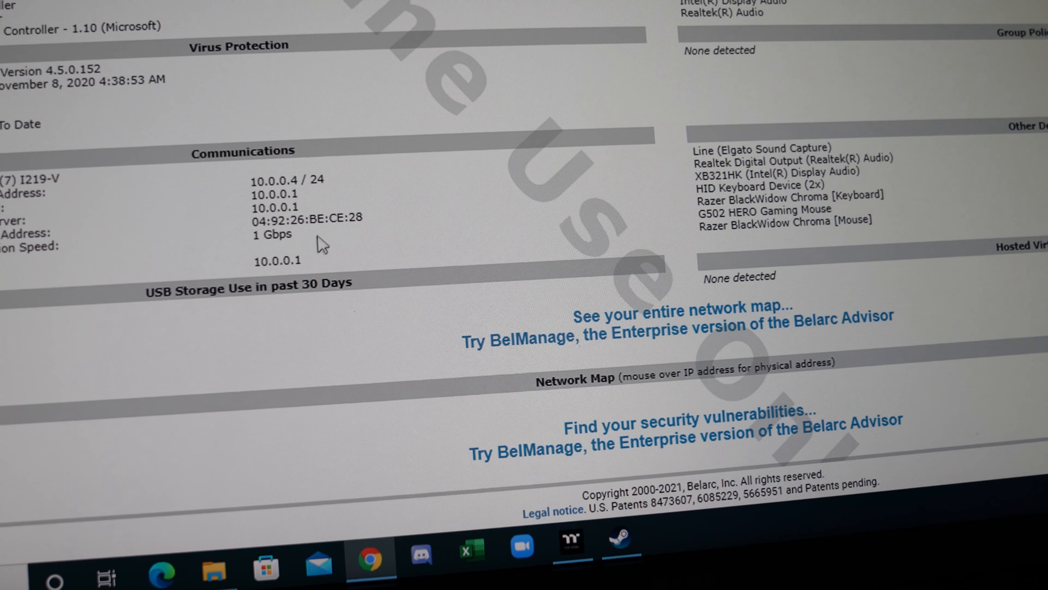
scroll(down, 3)
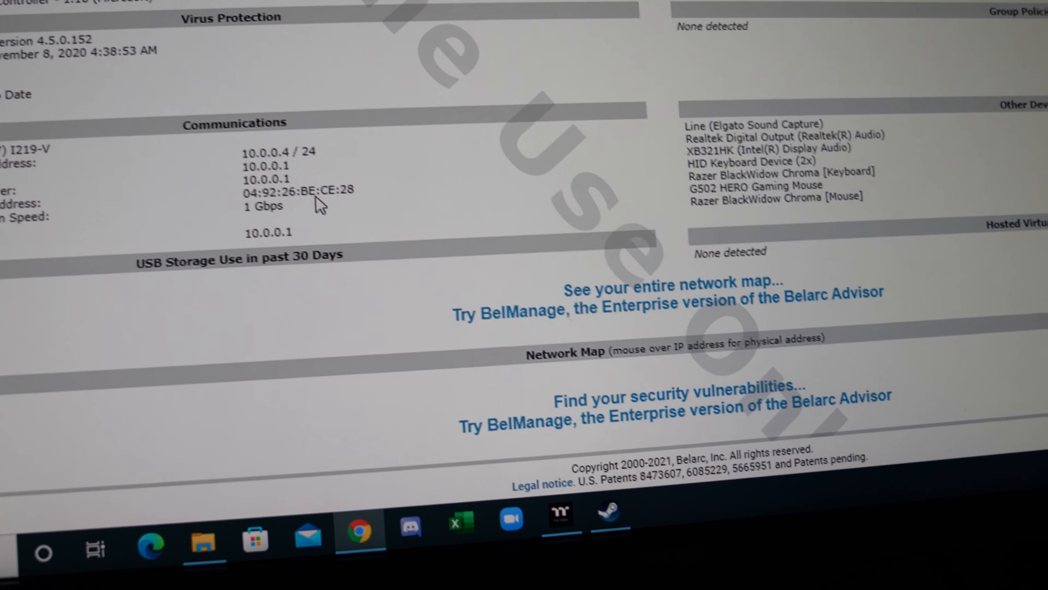
scroll(down, 3)
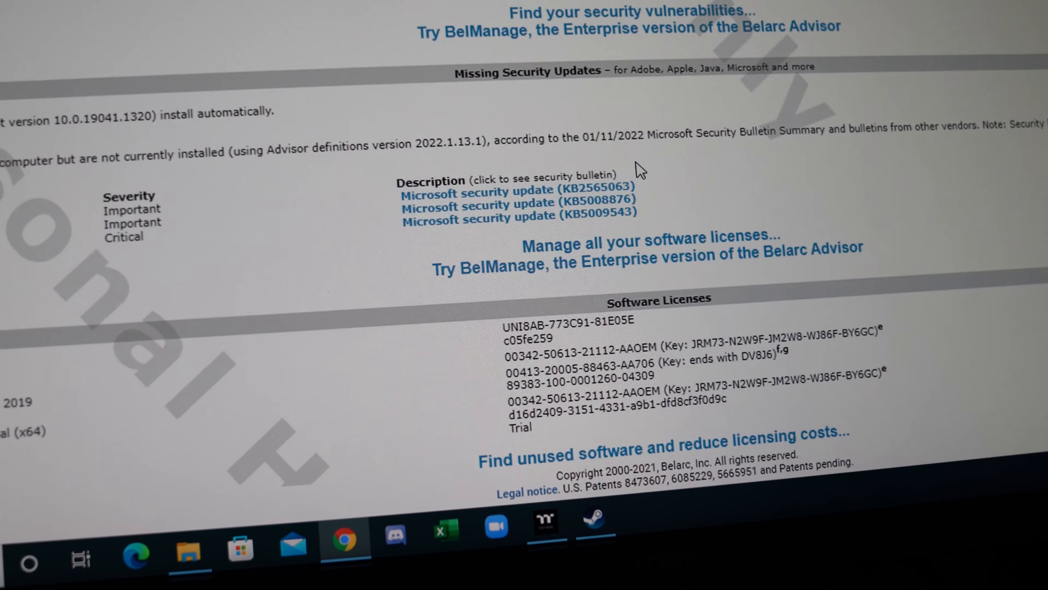
scroll(down, 3)
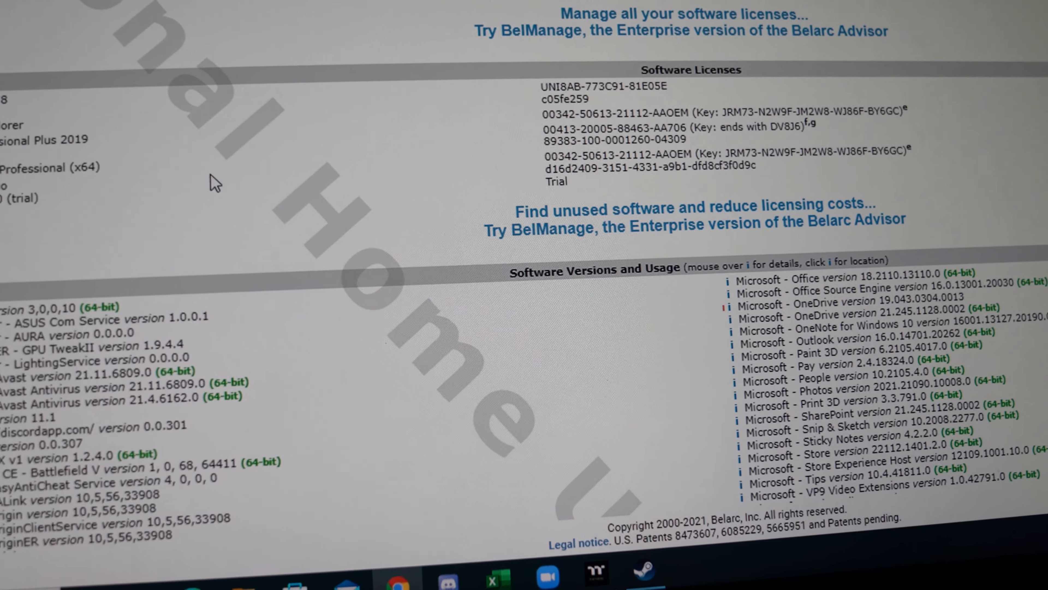
scroll(down, 3)
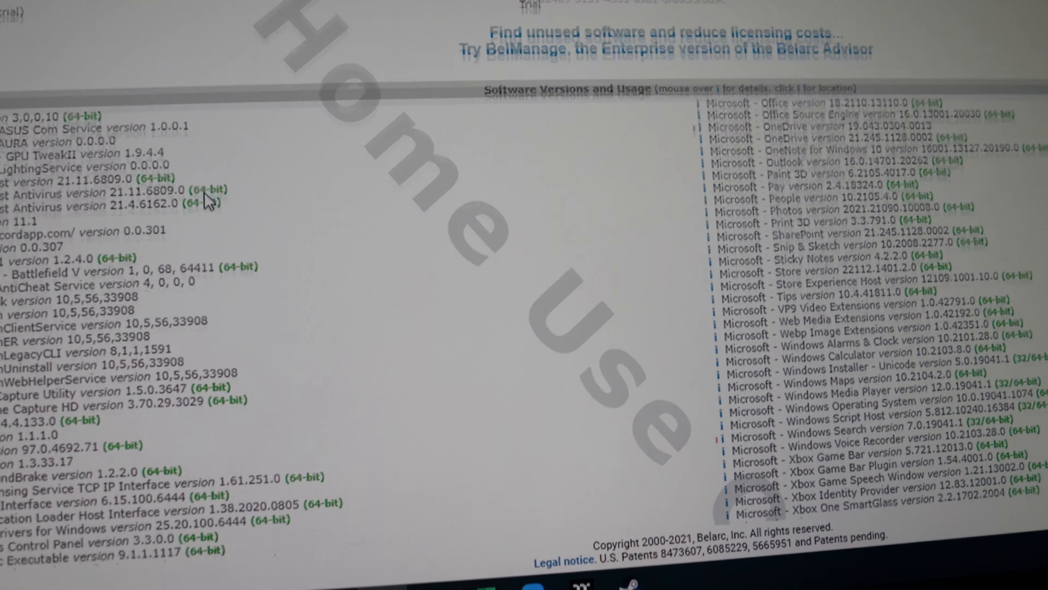
scroll(down, 3)
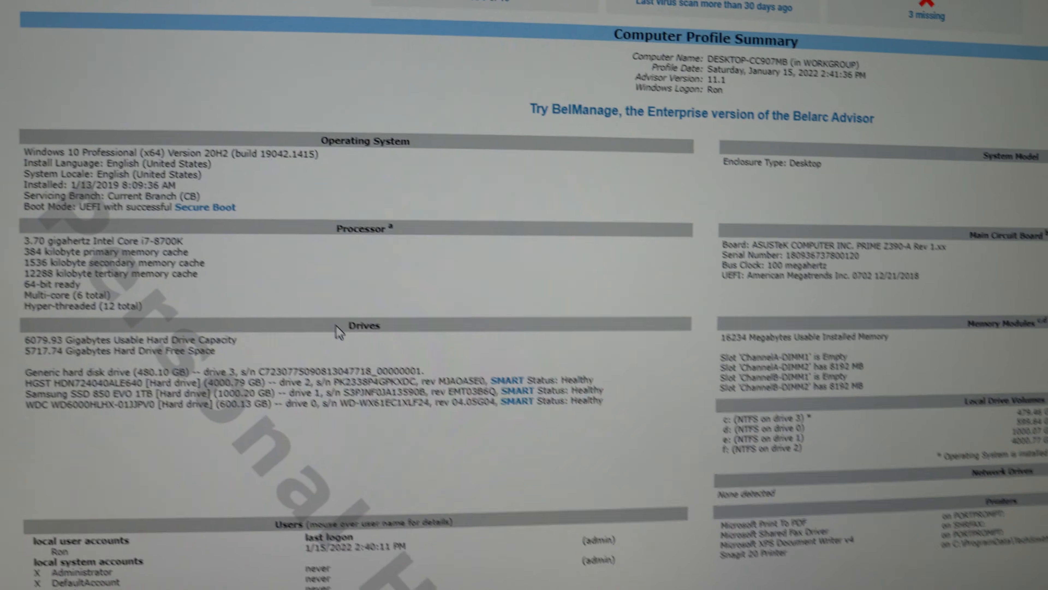
scroll(down, 3)
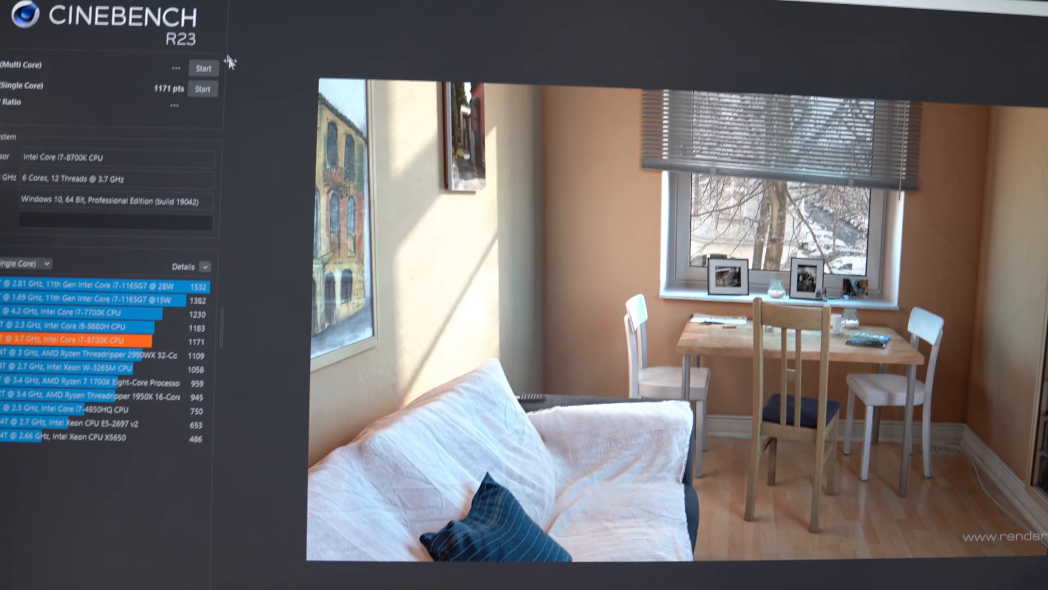
Start the CPU (Multi Core) run on the i7-8700K after the 1171 pts single-core score
click(204, 68)
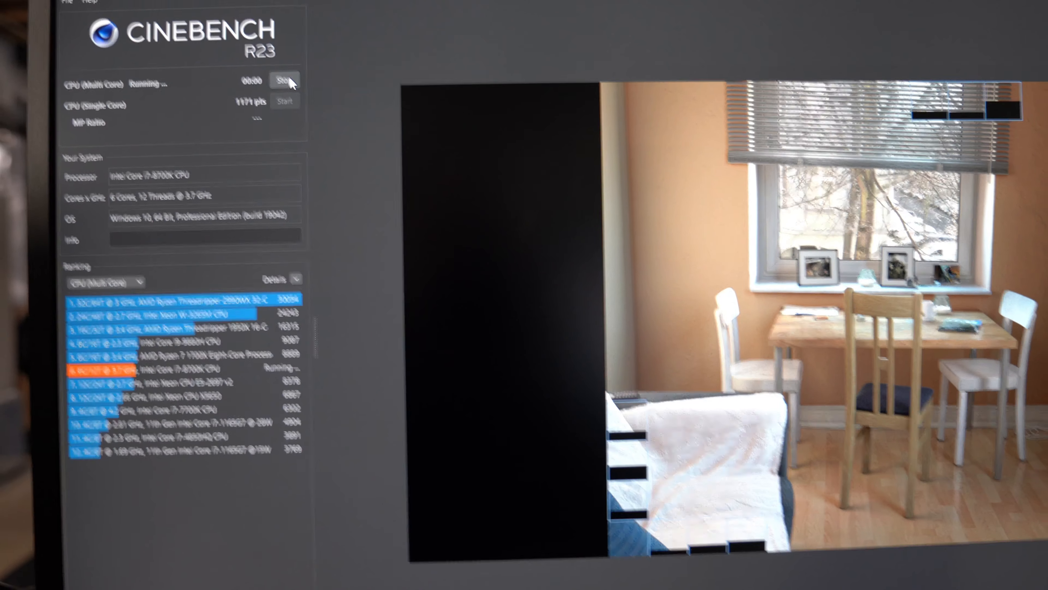